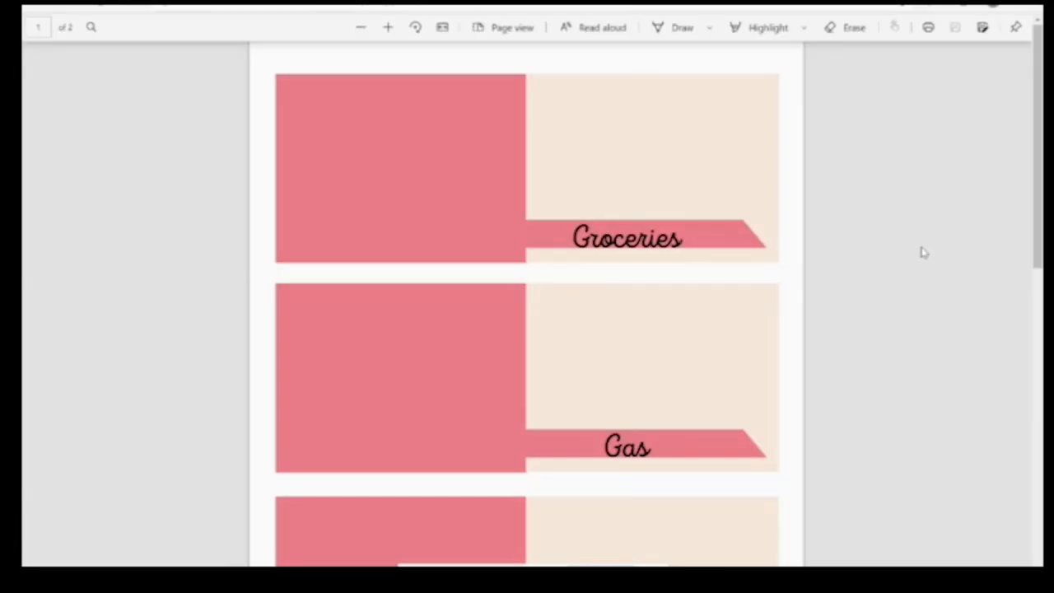
Review both pages of the envelope template and open its print settings
scroll("down", 3)
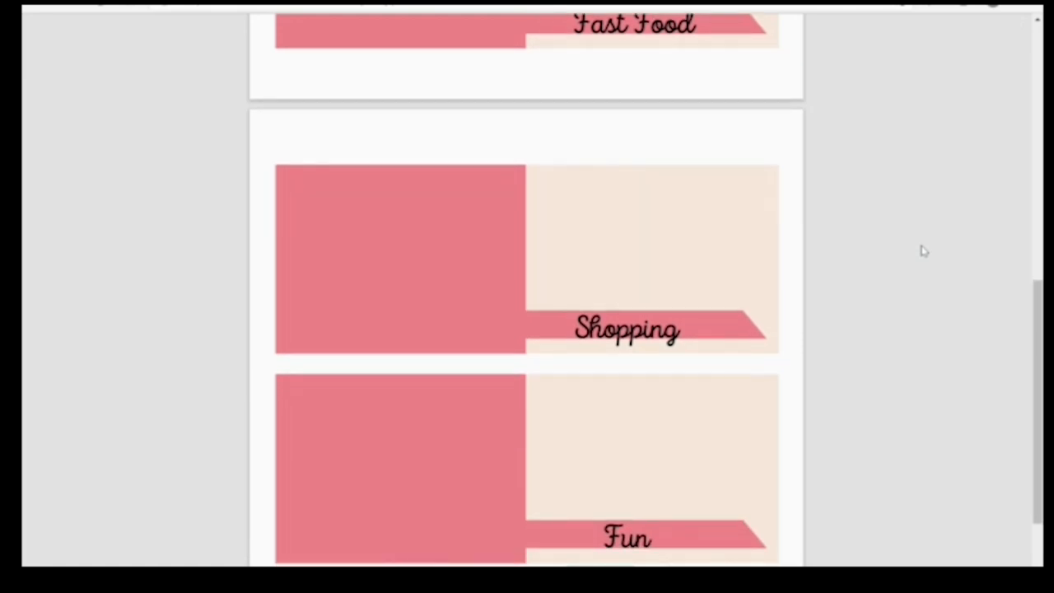
scroll("down", 3)
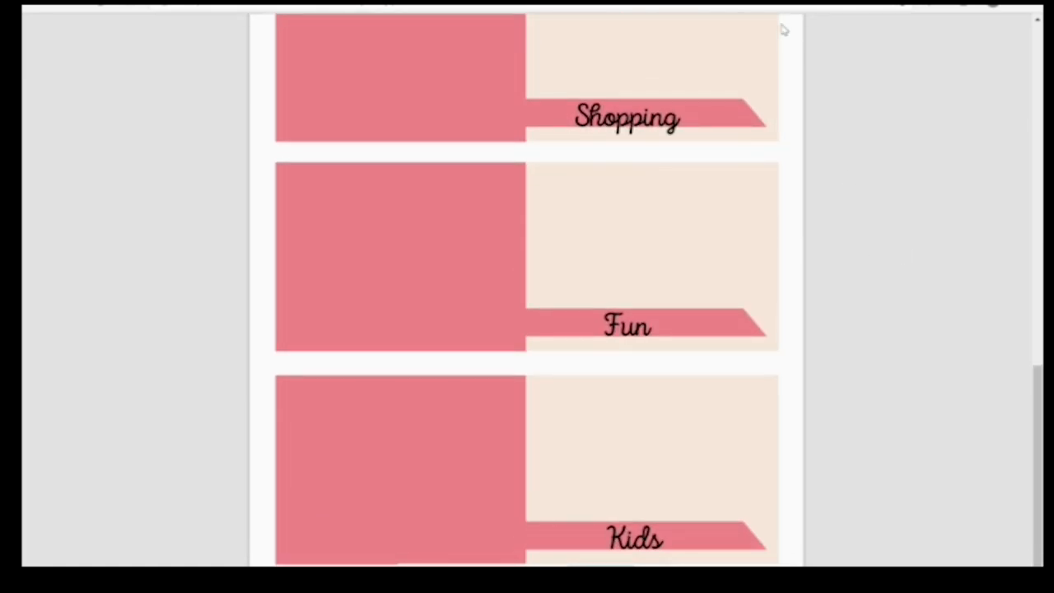
key("ctrl+p")
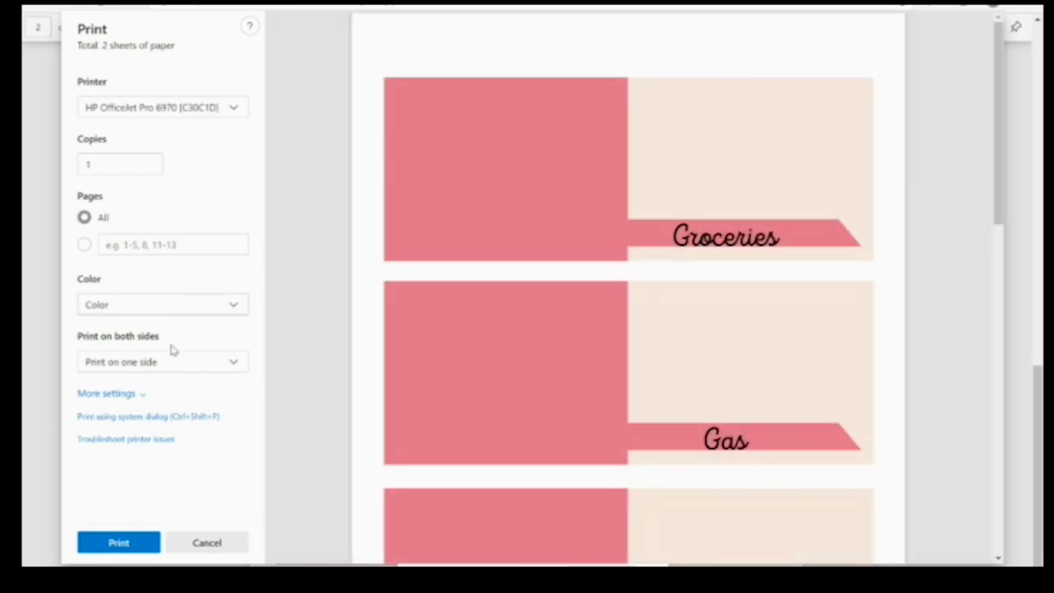
Set printing to one side only and print the two-page envelope template
left_click(162, 362)
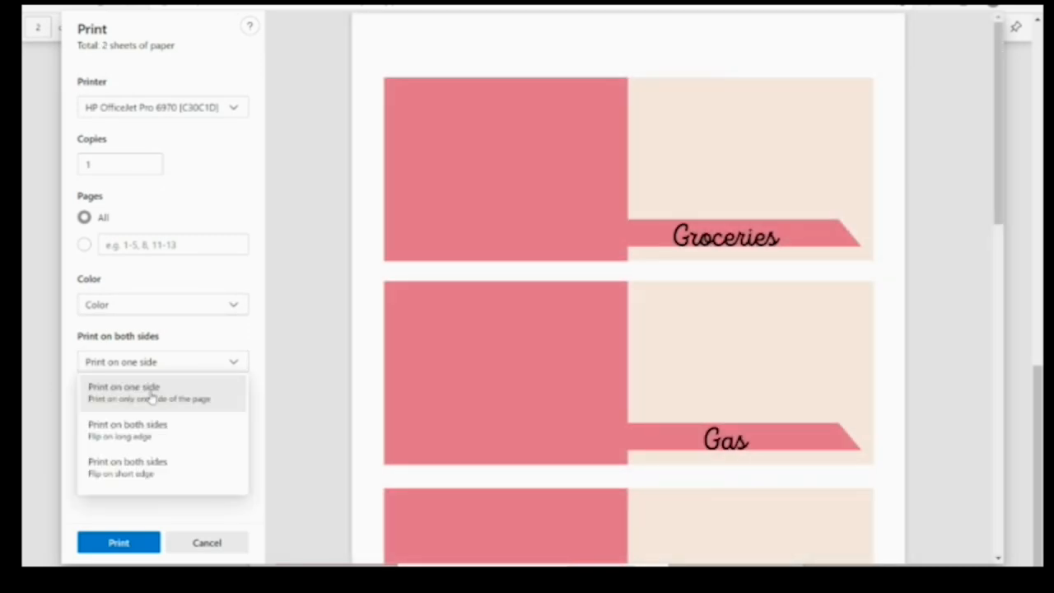
left_click(123, 391)
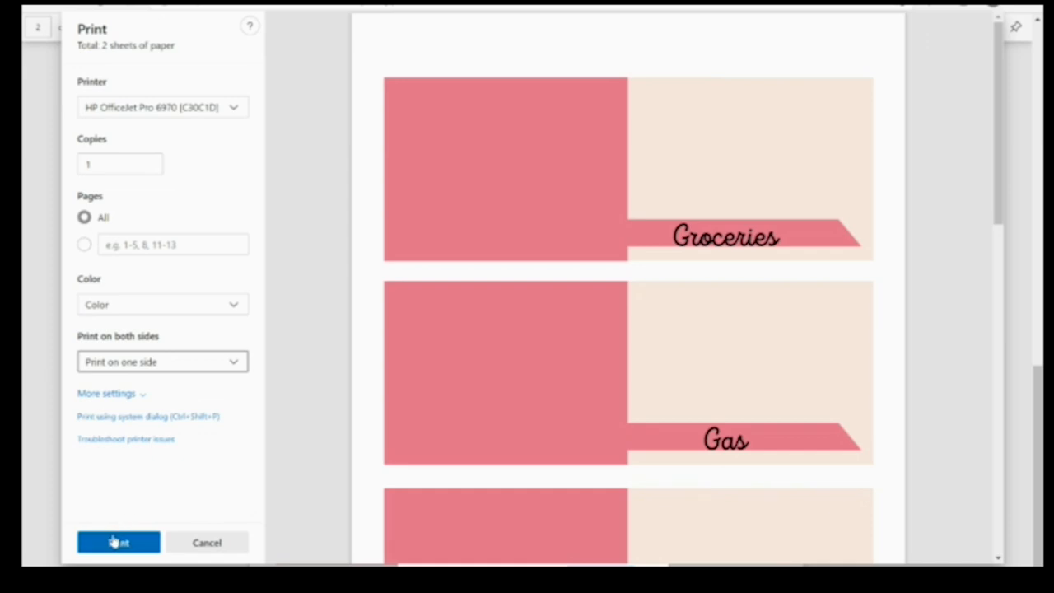
left_click(118, 543)
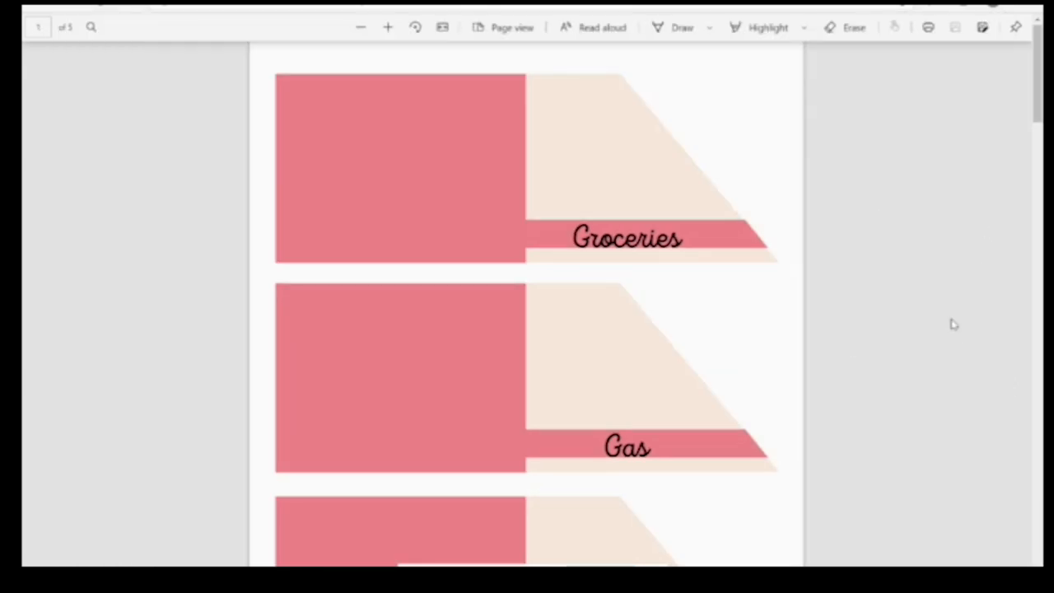
Scroll through all five pages of the window envelope template
scroll("down", 3)
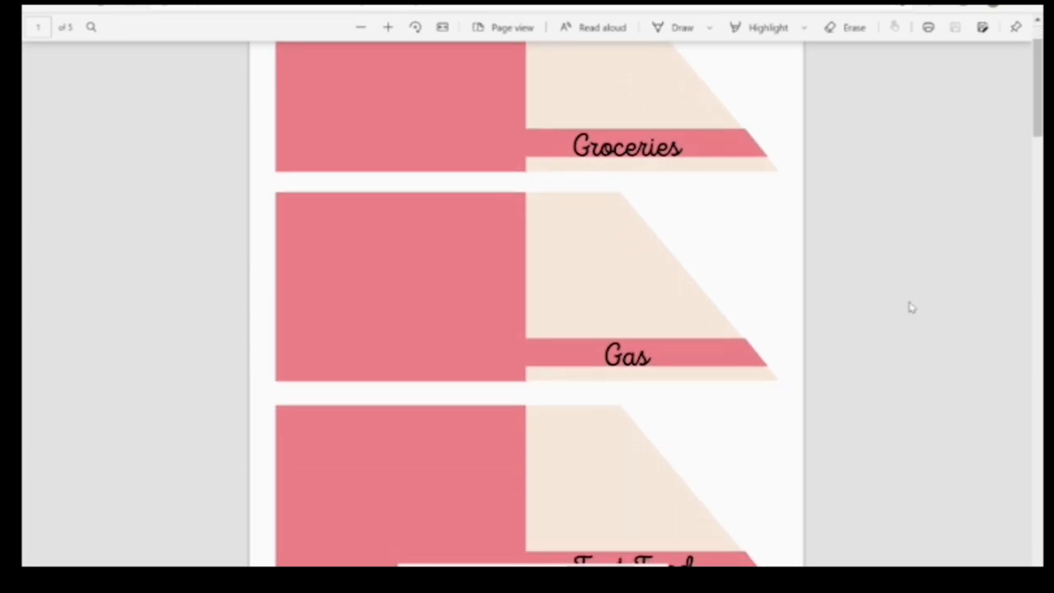
scroll("down", 3)
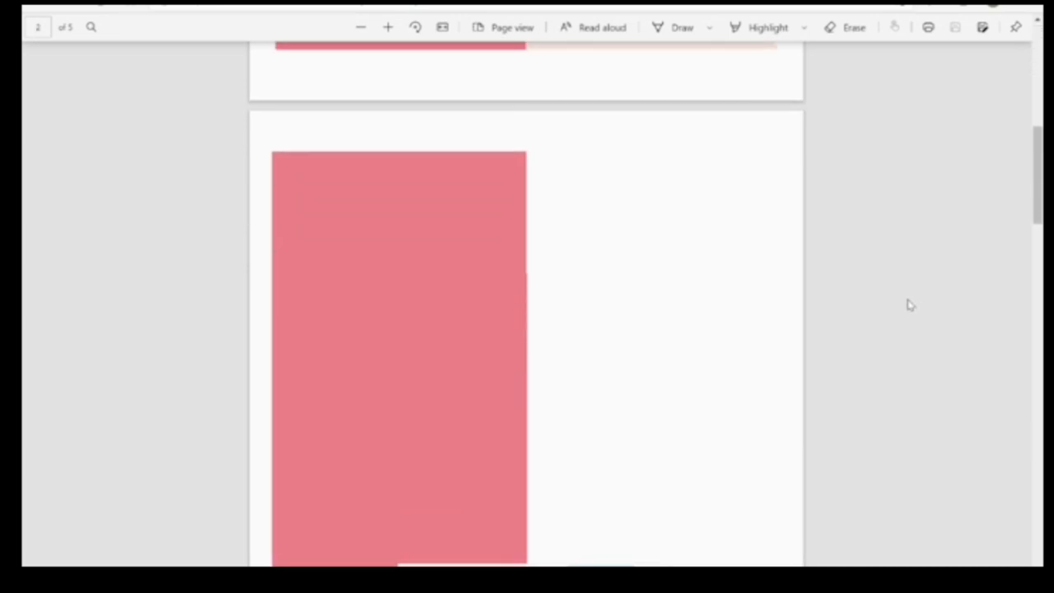
scroll("down", 3)
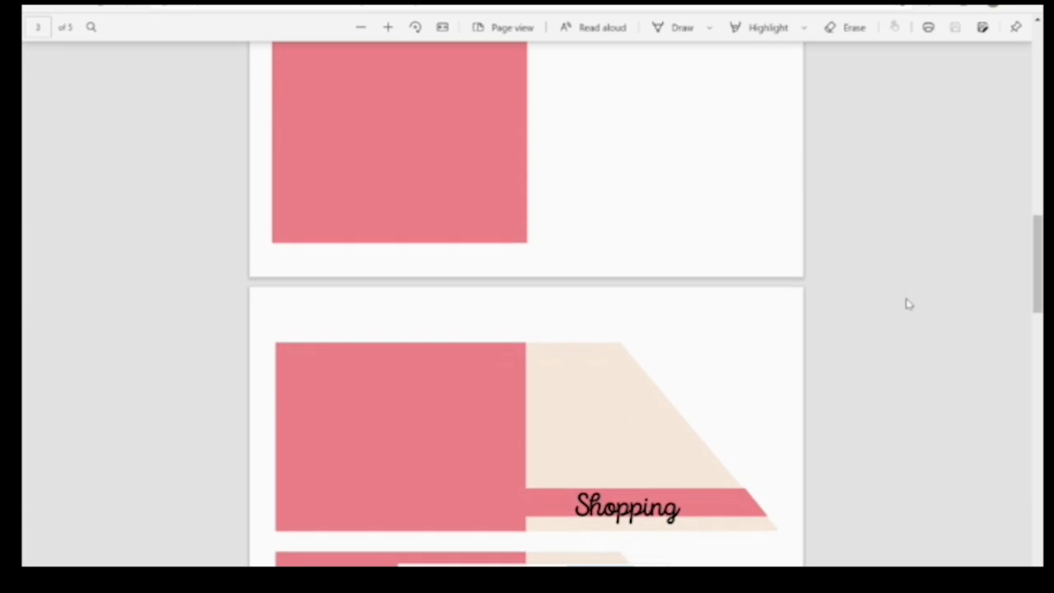
scroll("down", 3)
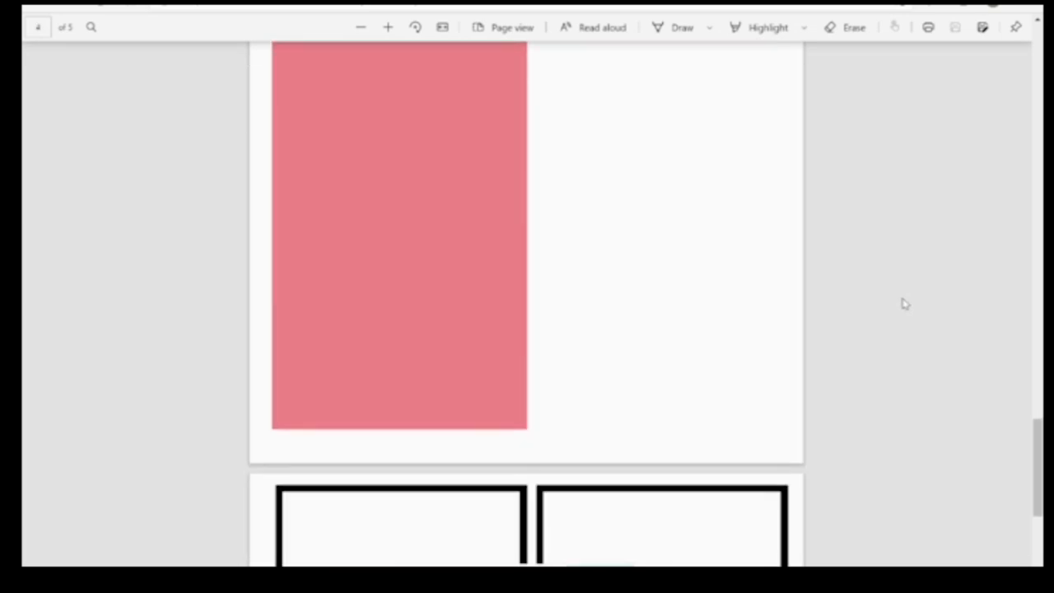
scroll("down", 3)
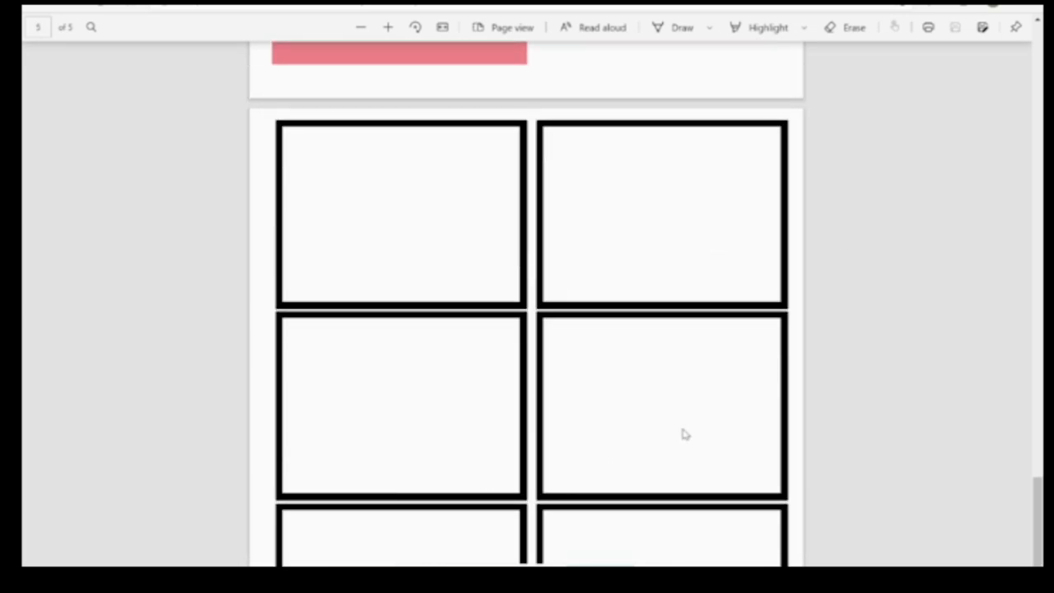
scroll("down", 3)
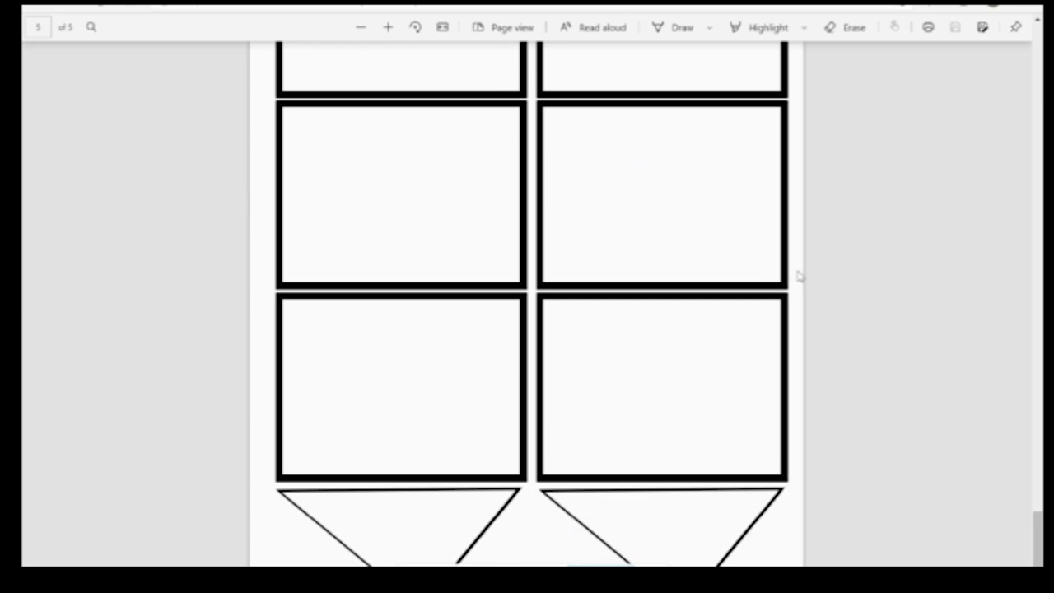
Open the print settings and show the two-sided printing options
key("ctrl+p")
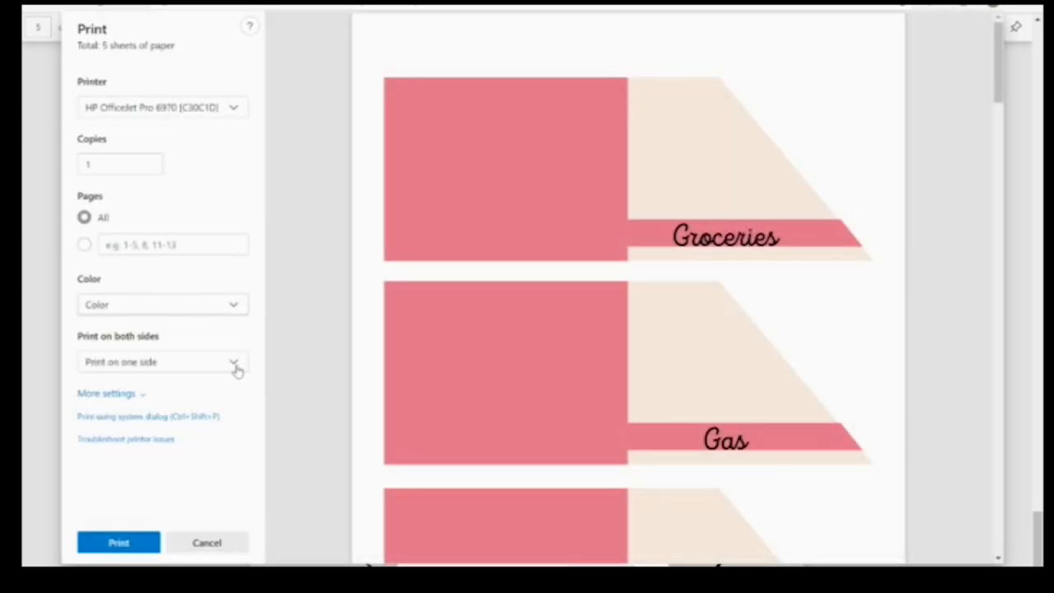
left_click(234, 361)
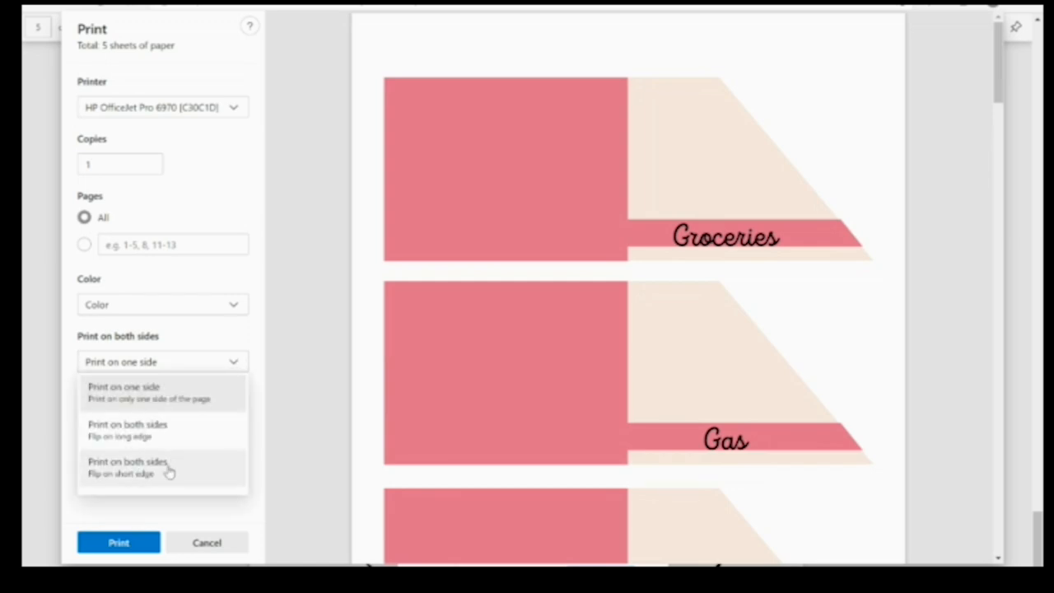